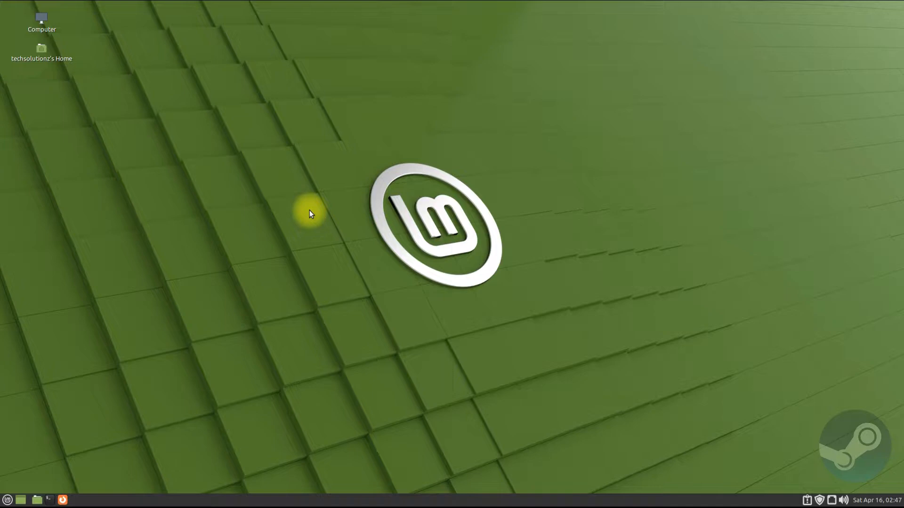
mouse_move(400, 151)
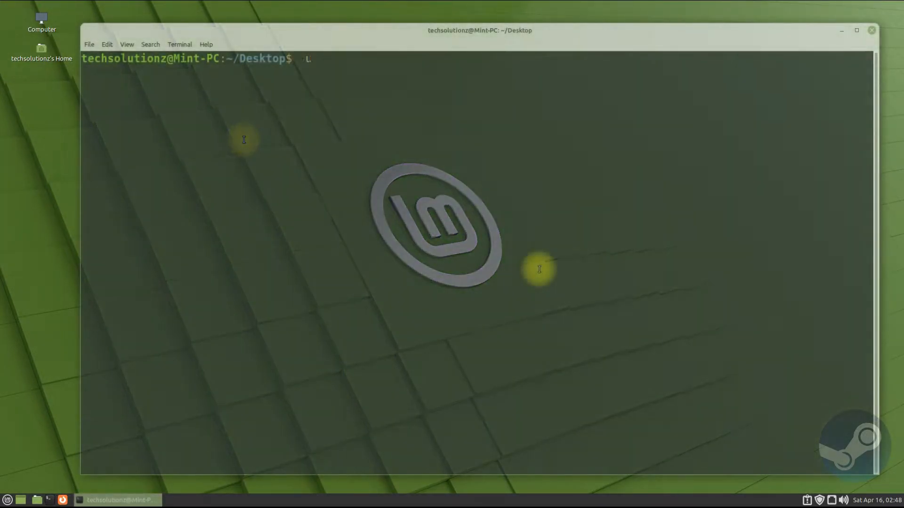
Run 'sudo apt update' to refresh the package lists.
type("sudo apt update")
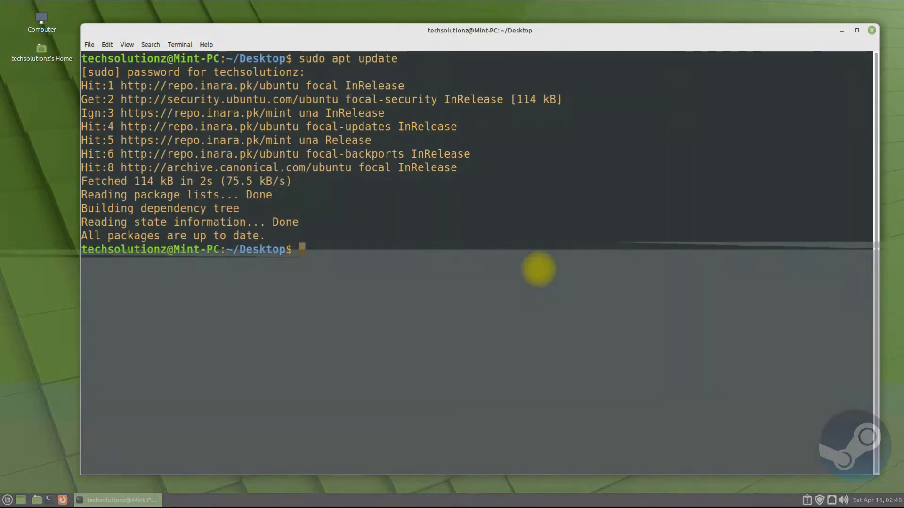
Install the steam package with apt-get, confirming with Y.
type("sudo apt-get install steam")
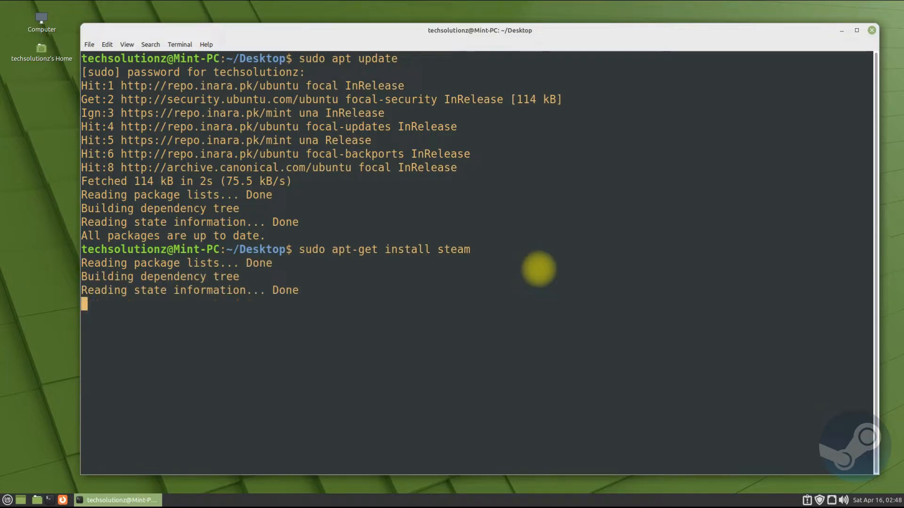
type("Y")
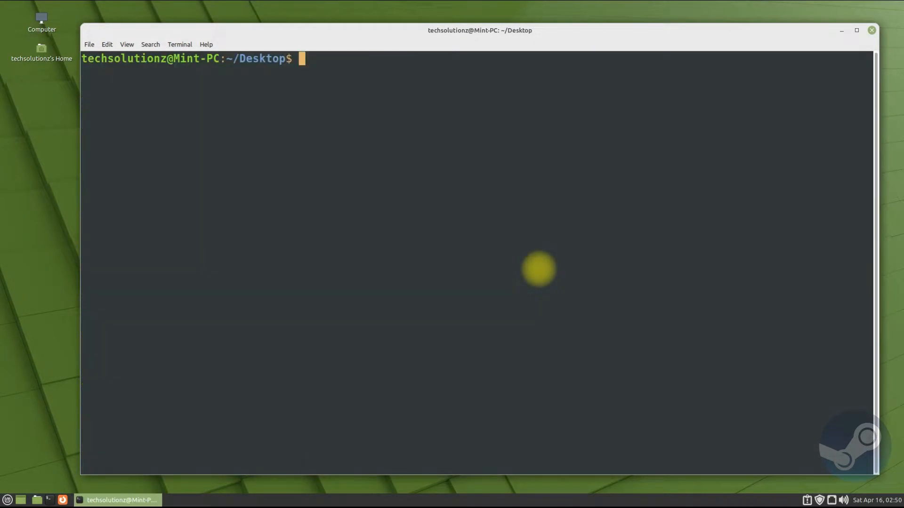
Close the terminal window and open the Mint application menu.
left_click(871, 30)
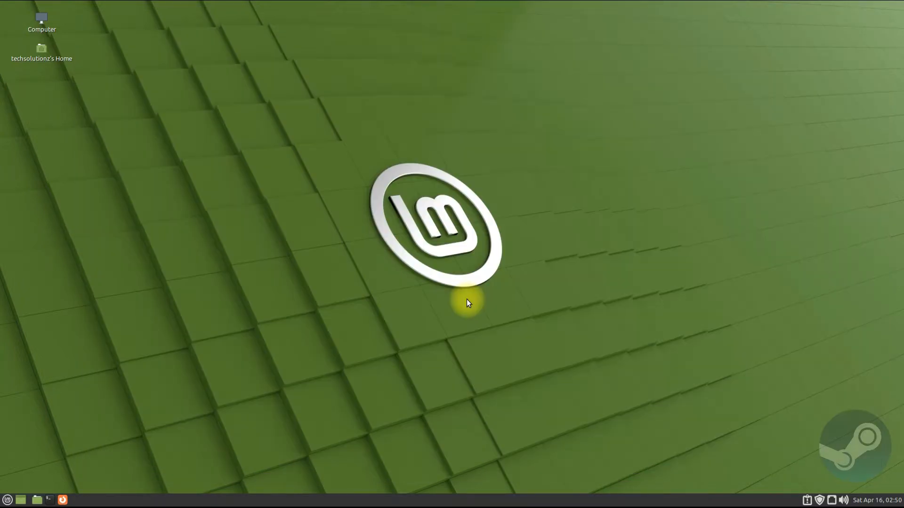
left_click(8, 499)
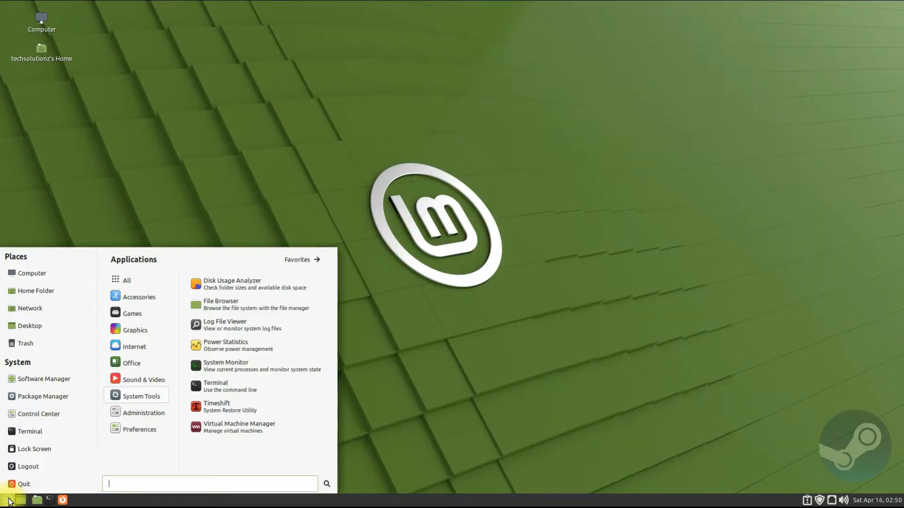
mouse_move(158, 366)
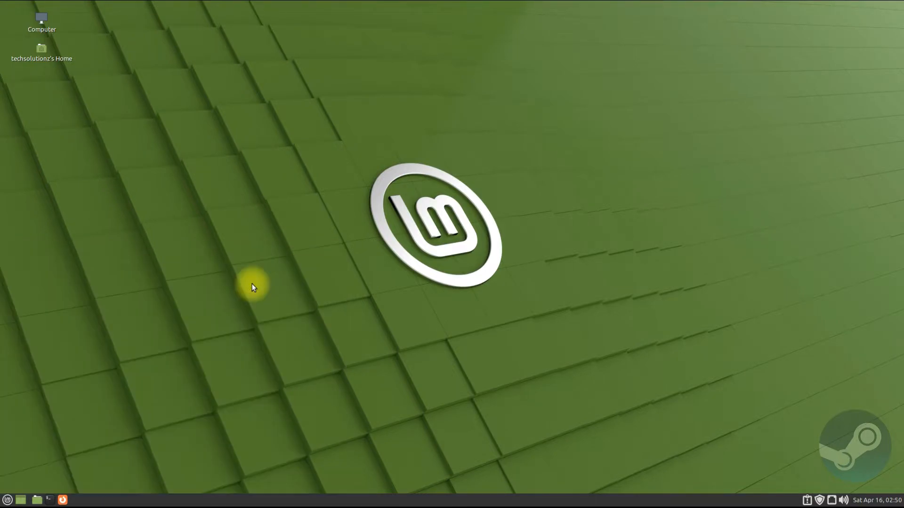
Launch Steam from the menu and let its first update download.
left_click(62, 500)
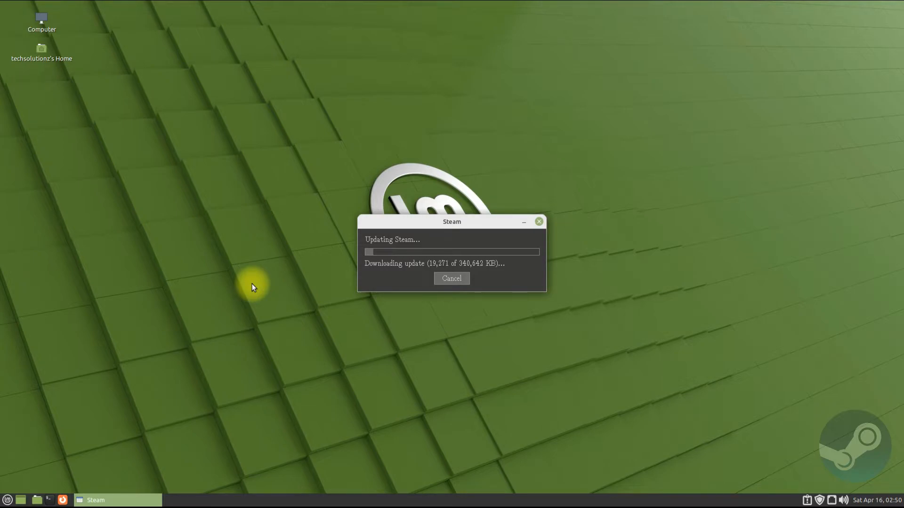
mouse_move(442, 347)
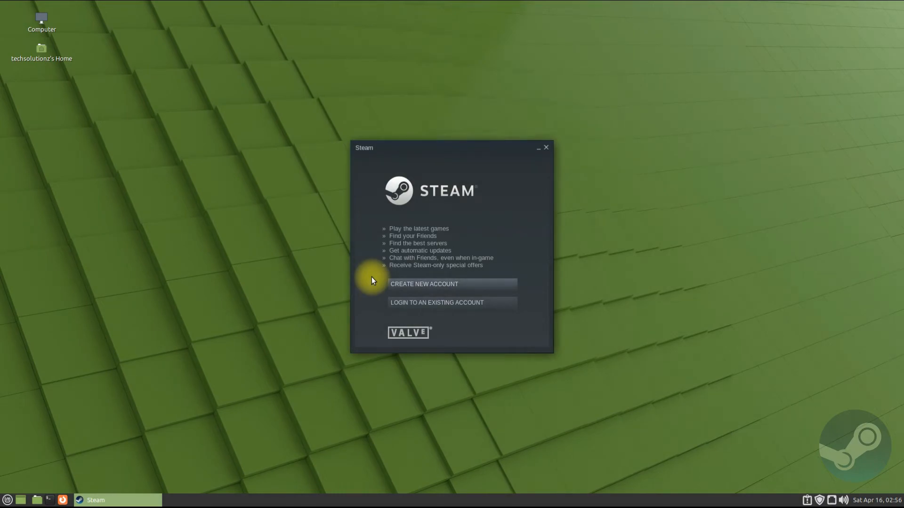
mouse_move(426, 287)
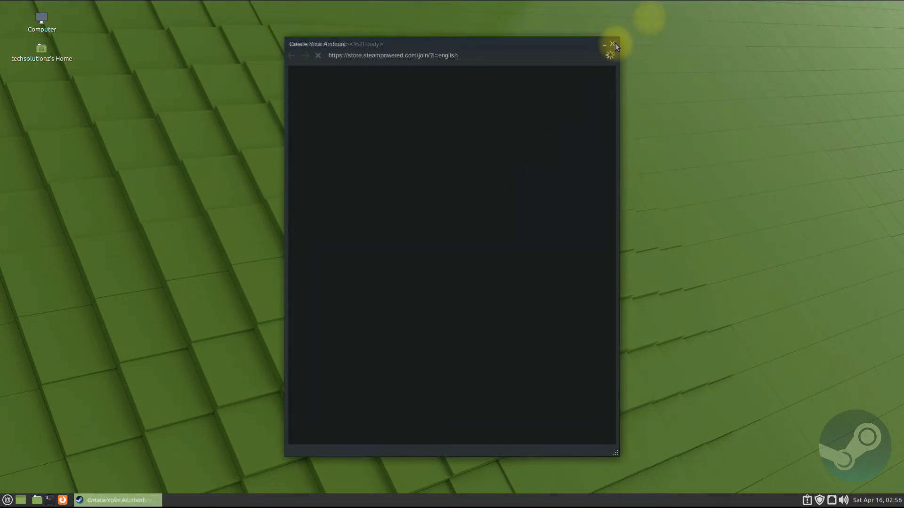
Close the Steam account-creation page and the Steam Login window.
left_click(612, 43)
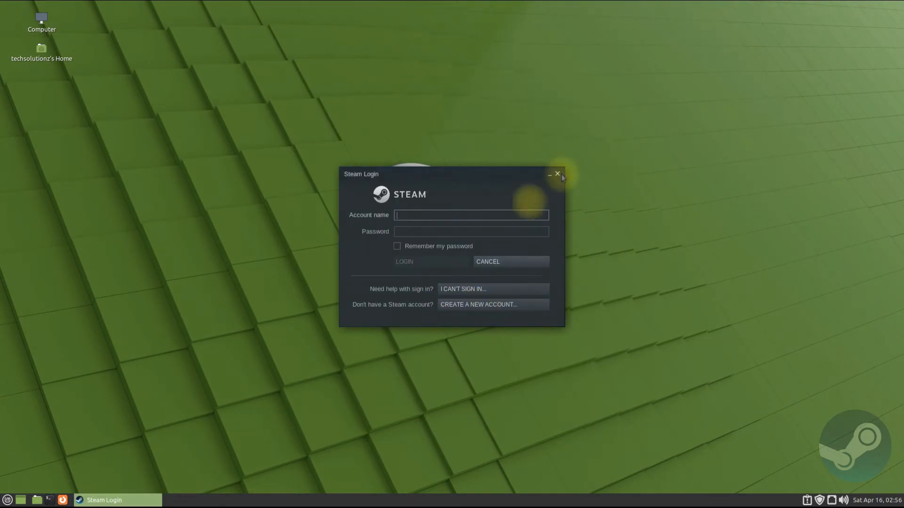
left_click(557, 174)
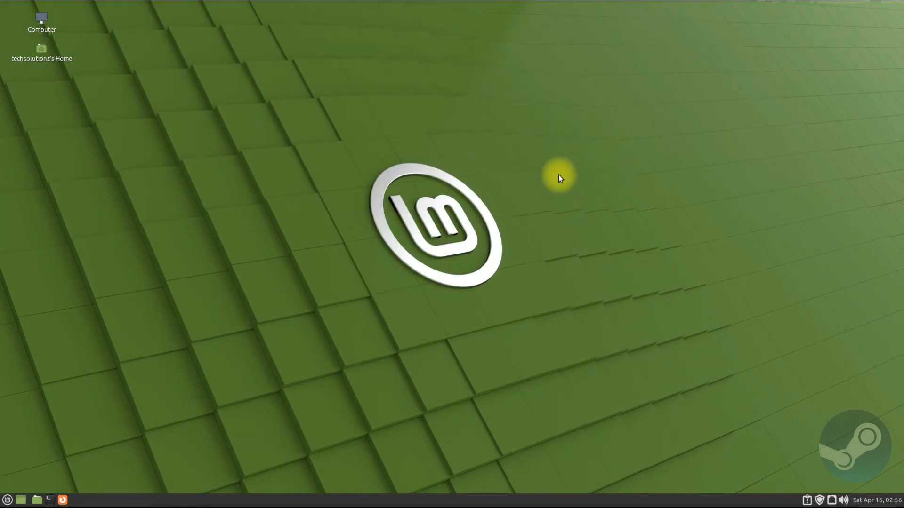
mouse_move(539, 190)
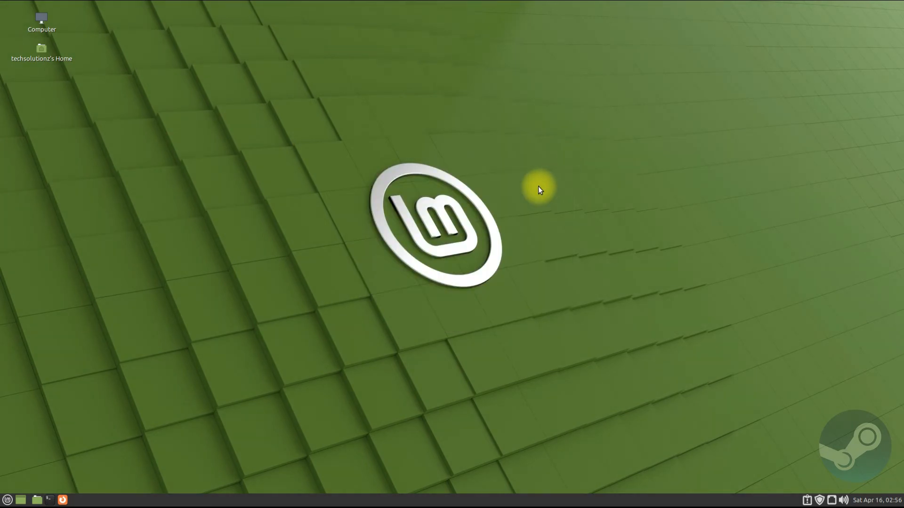